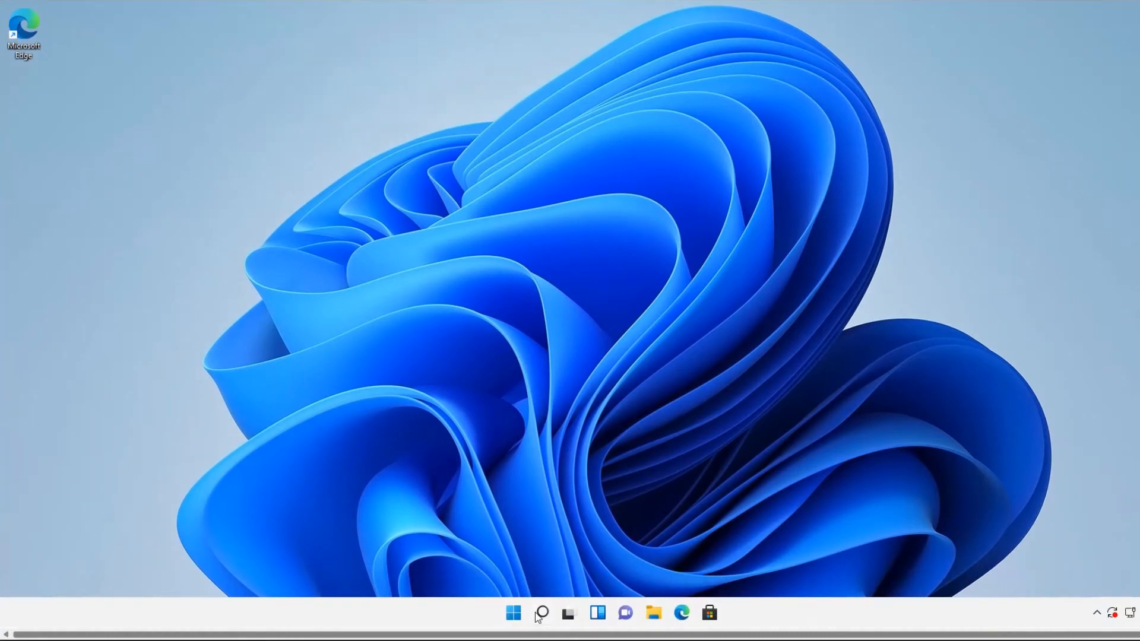
- Search Start for 'comma' and launch Command Prompt as administrator, approving the UAC prompt
click(513, 613)
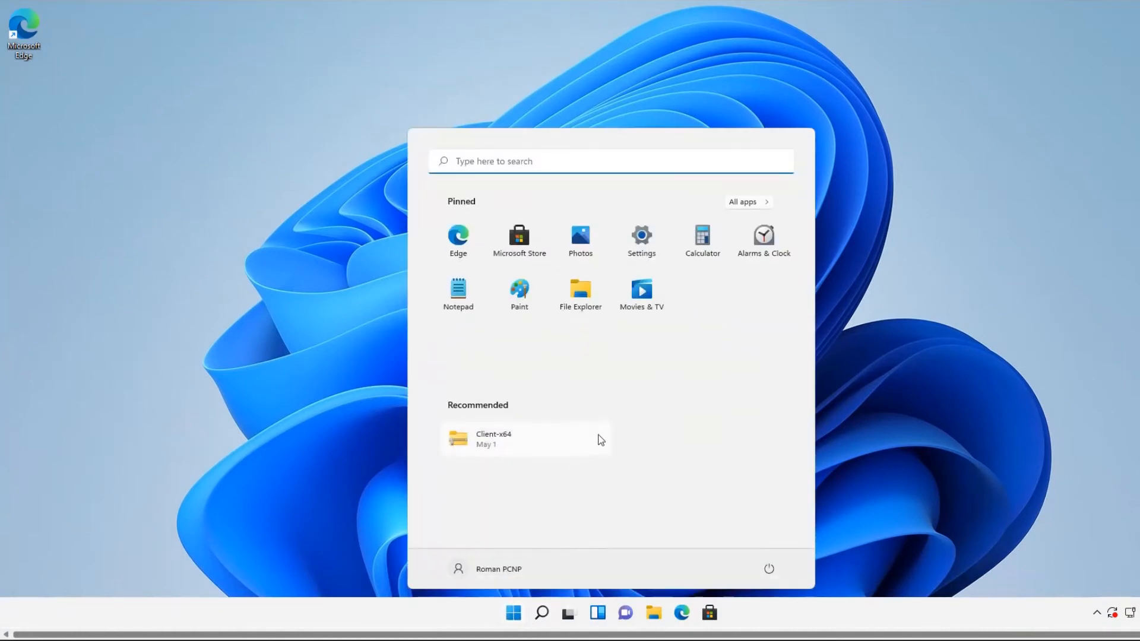
text(comma)
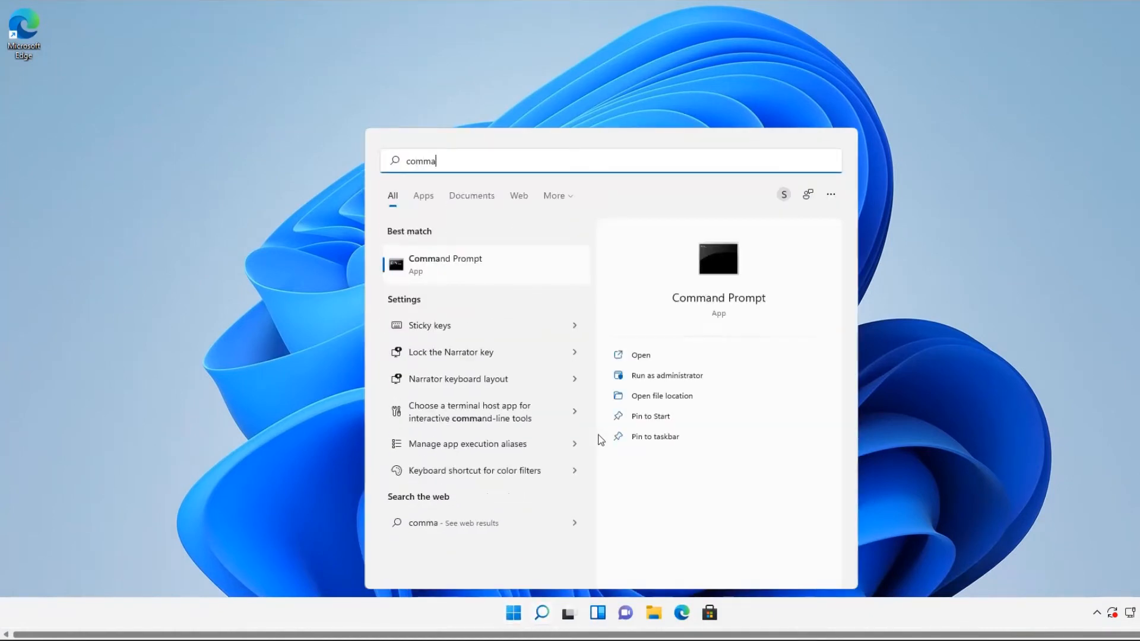
right_click(444, 264)
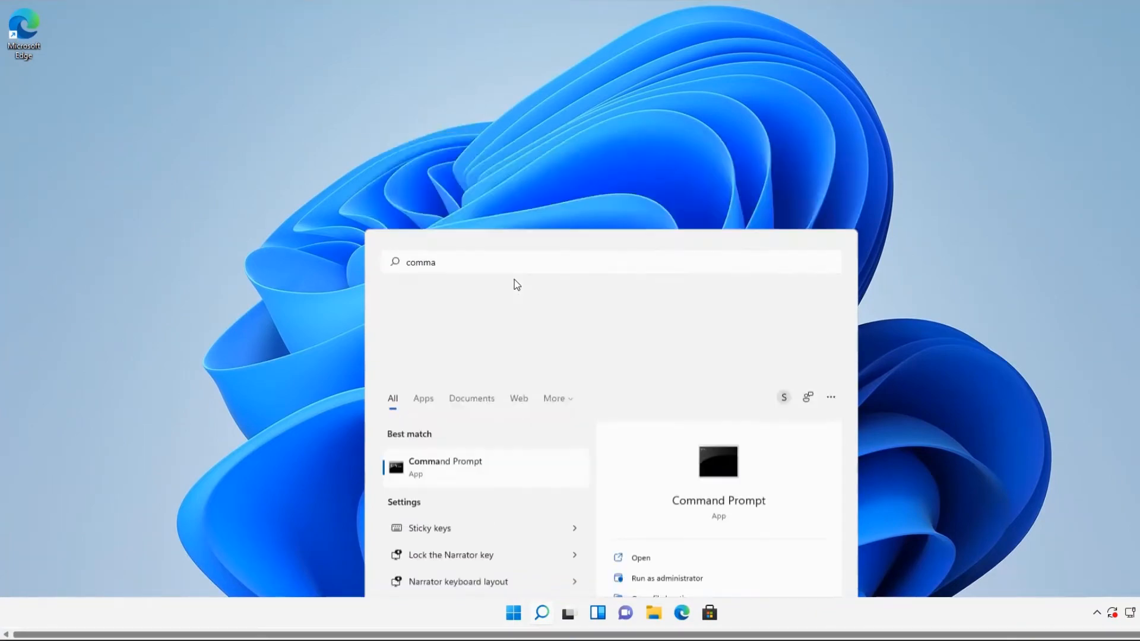
click(666, 578)
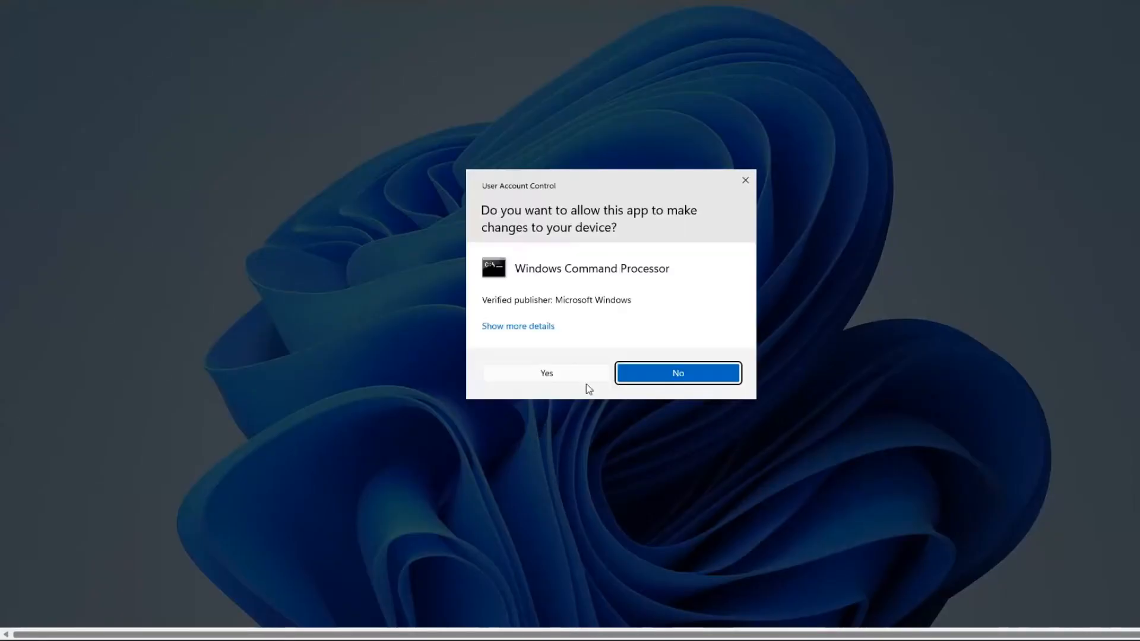
click(546, 372)
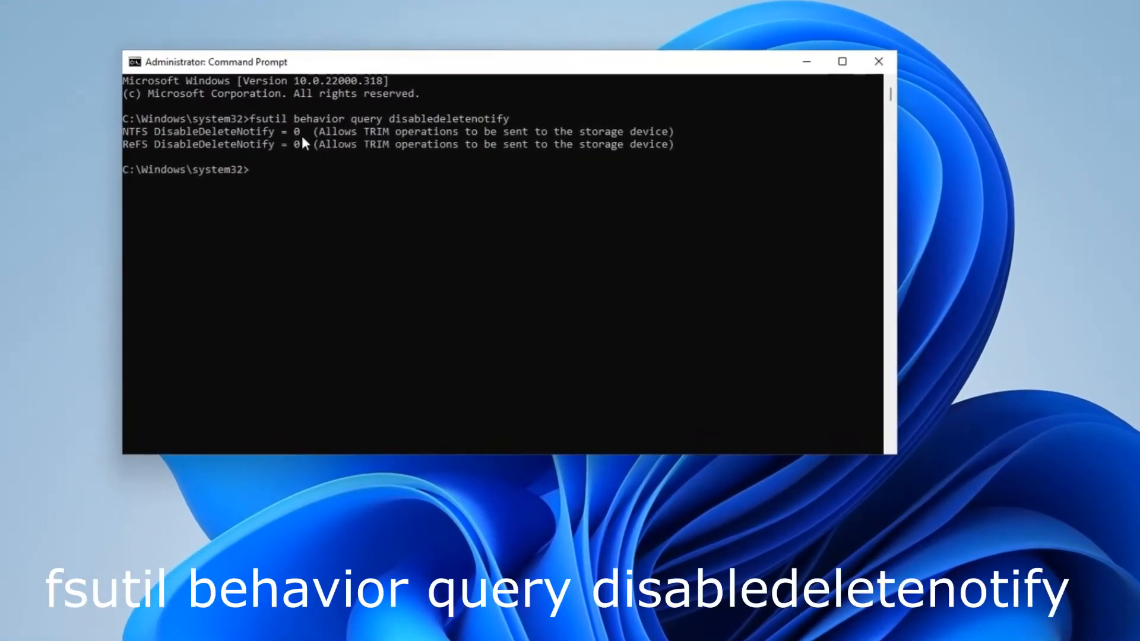
mouse_move(336, 171)
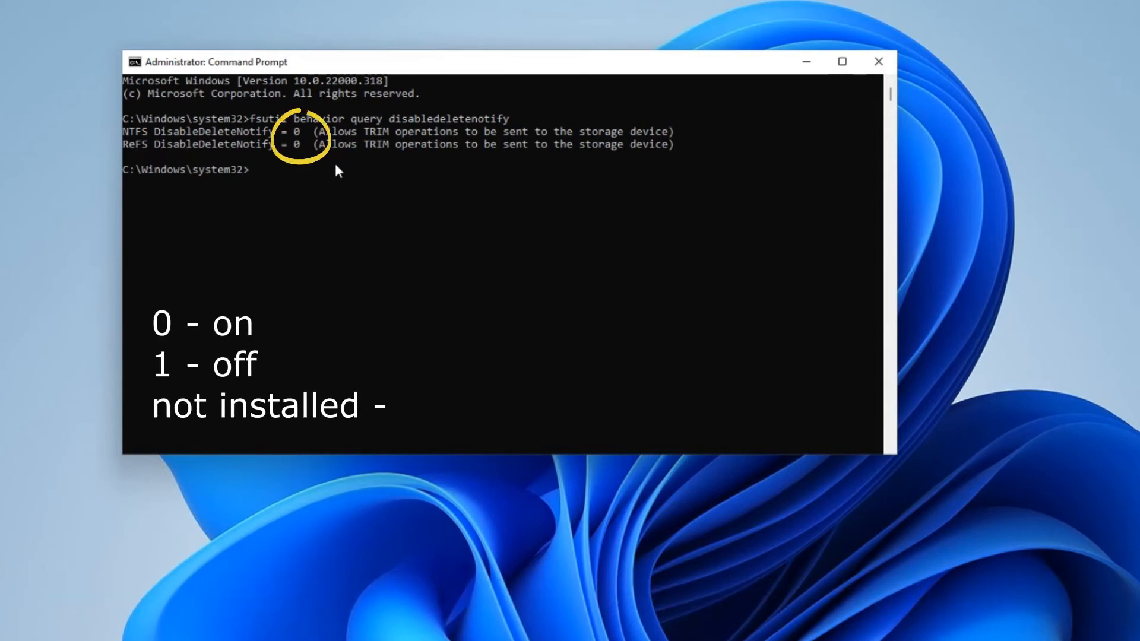
- Query disabledeletenotify with fsutil, toggle TRIM for NTFS off and back on, then close
text(fsutil behavior query disabledeletenotify)
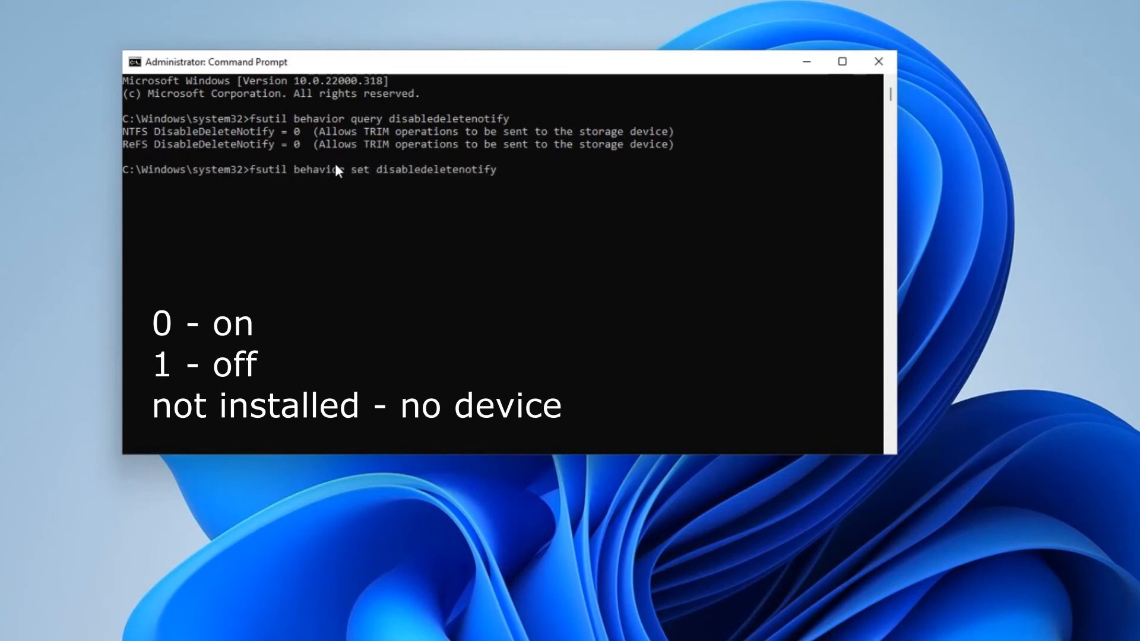
text(f)
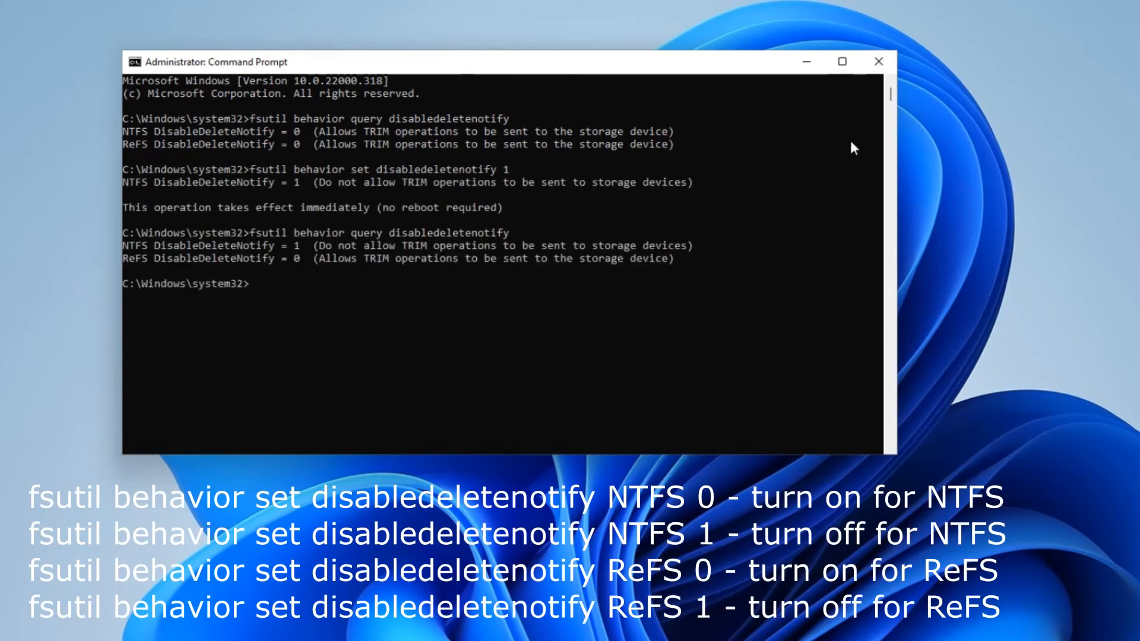
text(fsutil behavior query disabledeletenotify)
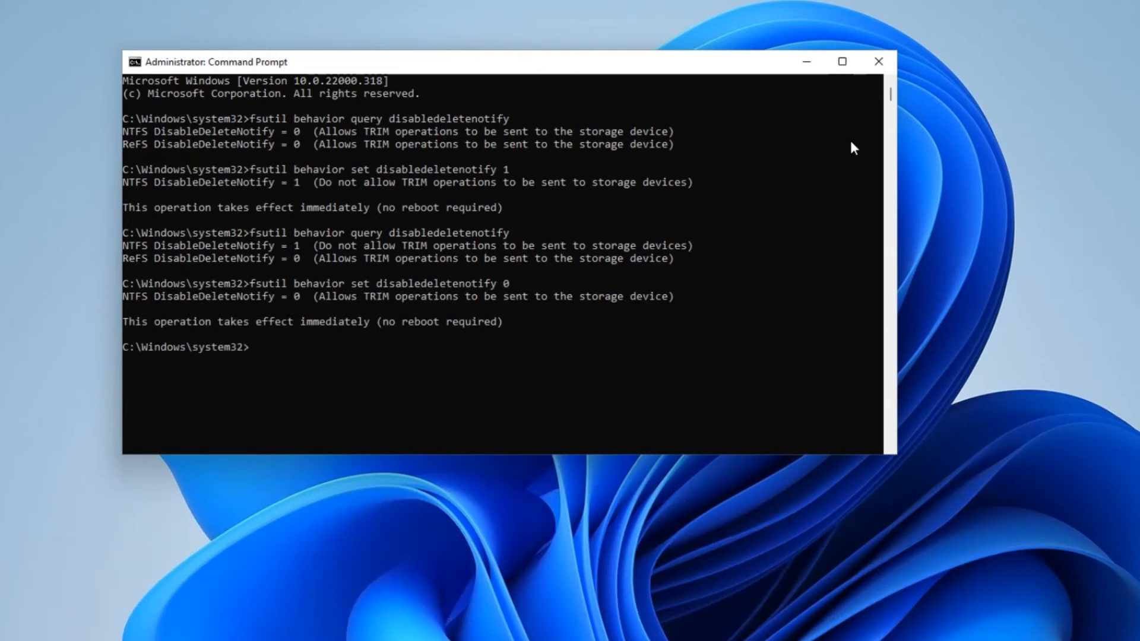
click(877, 61)
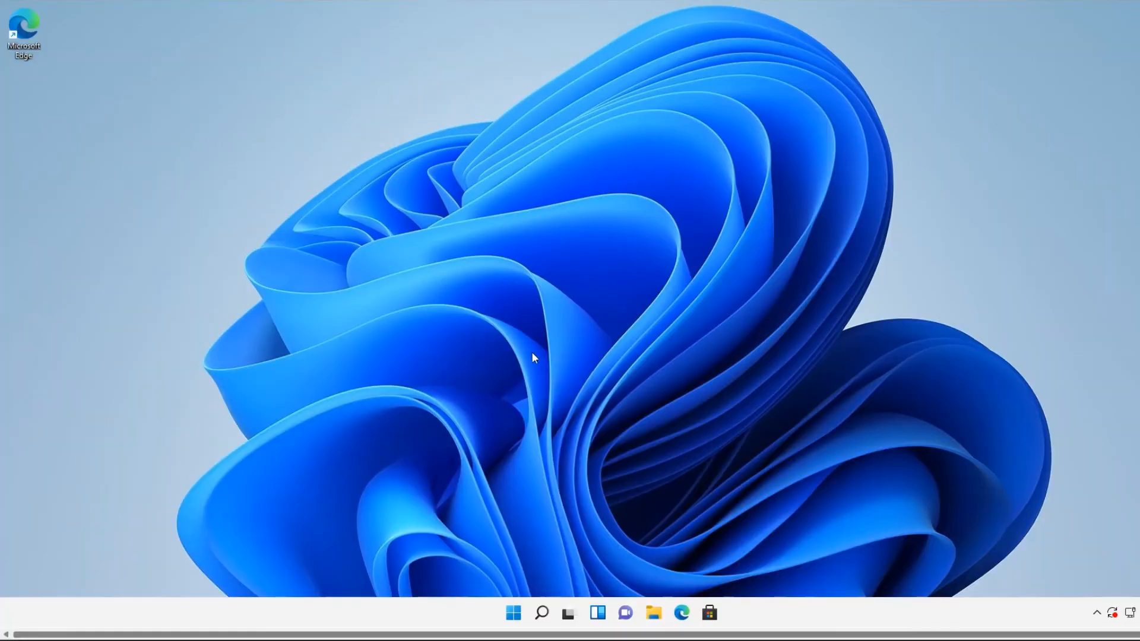
mouse_move(489, 346)
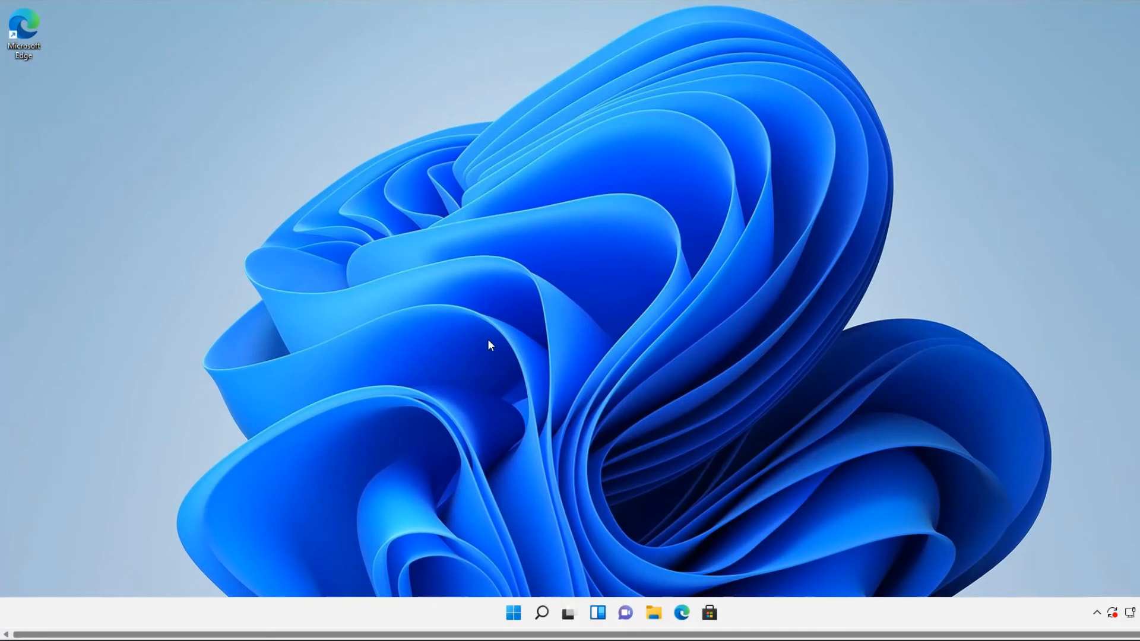
- Open Optimize Drives from Local Disk (C:) Properties' Tools tab via This PC in File Explorer
click(652, 612)
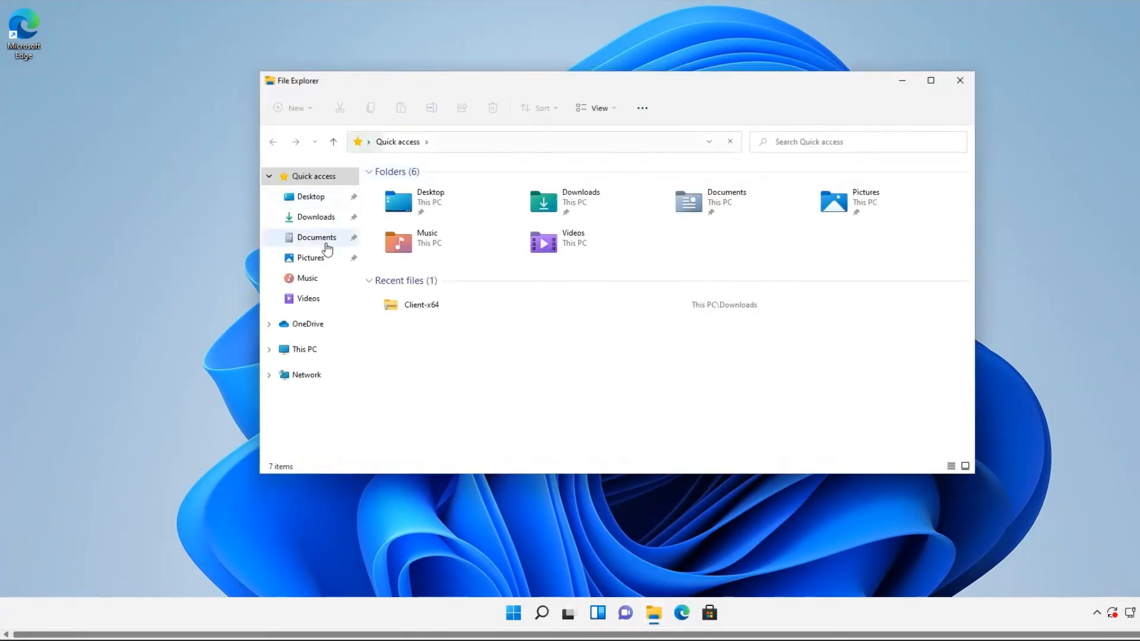
click(304, 349)
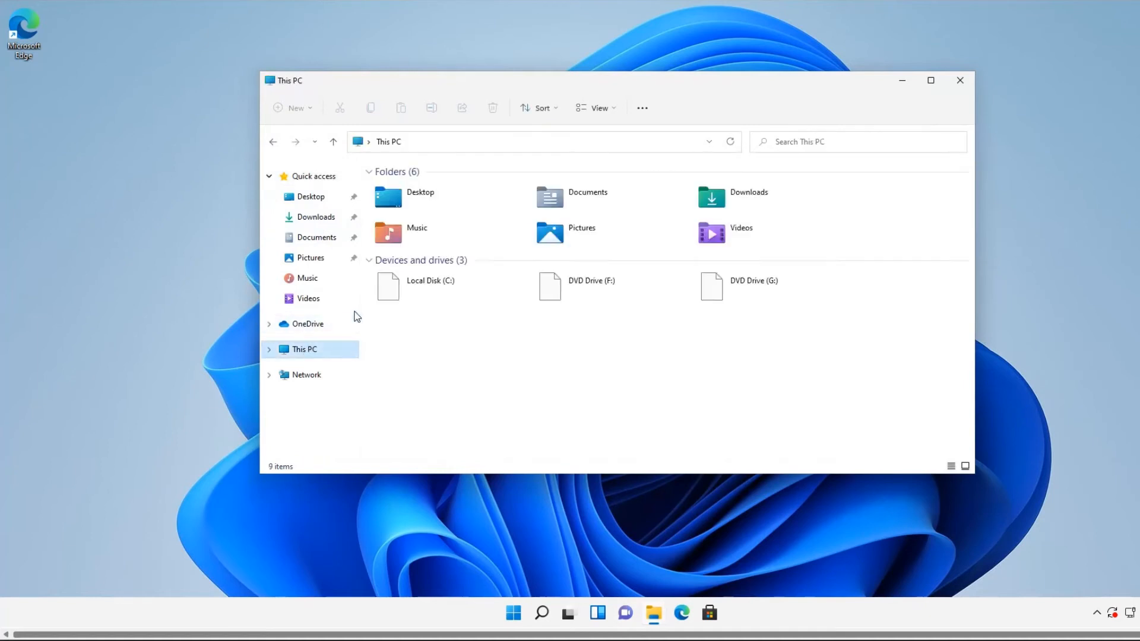
right_click(428, 284)
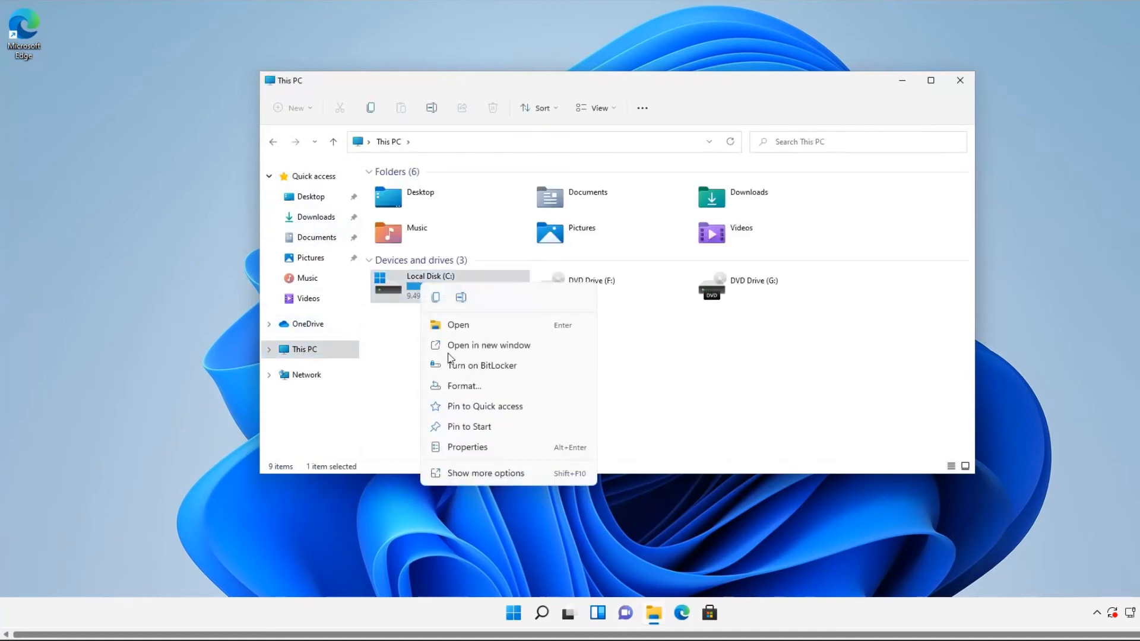
click(467, 447)
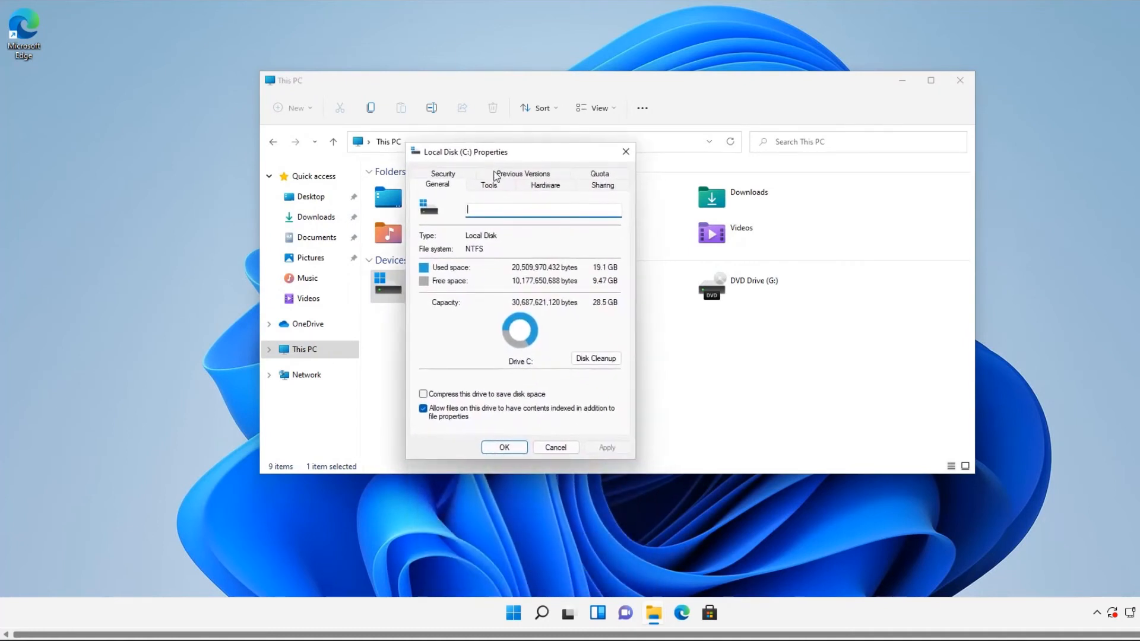
click(489, 184)
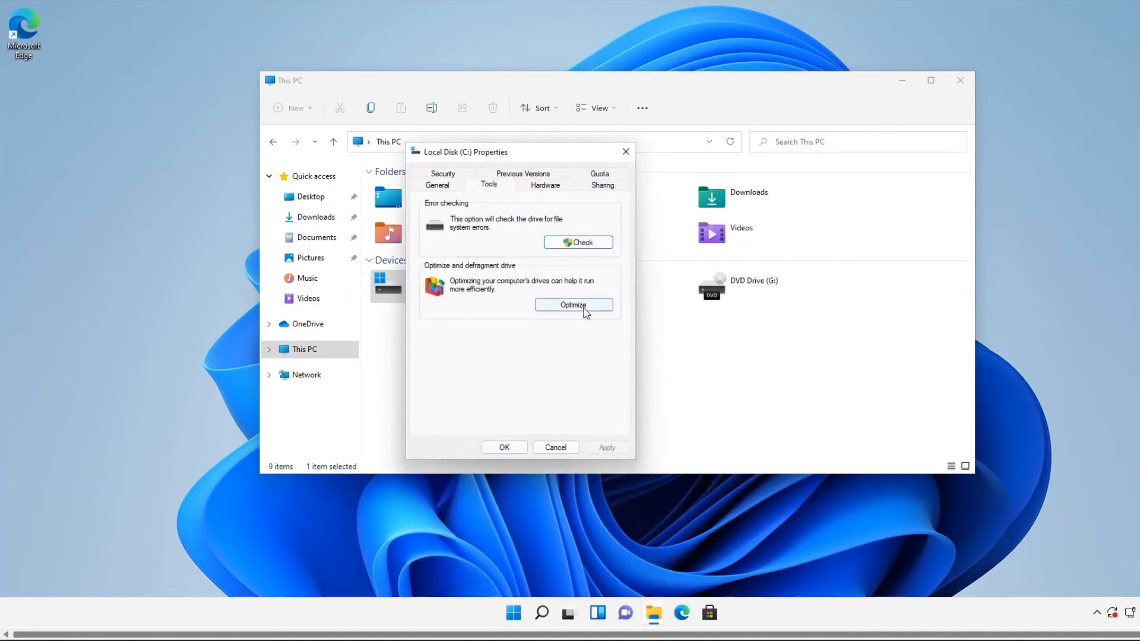
click(573, 304)
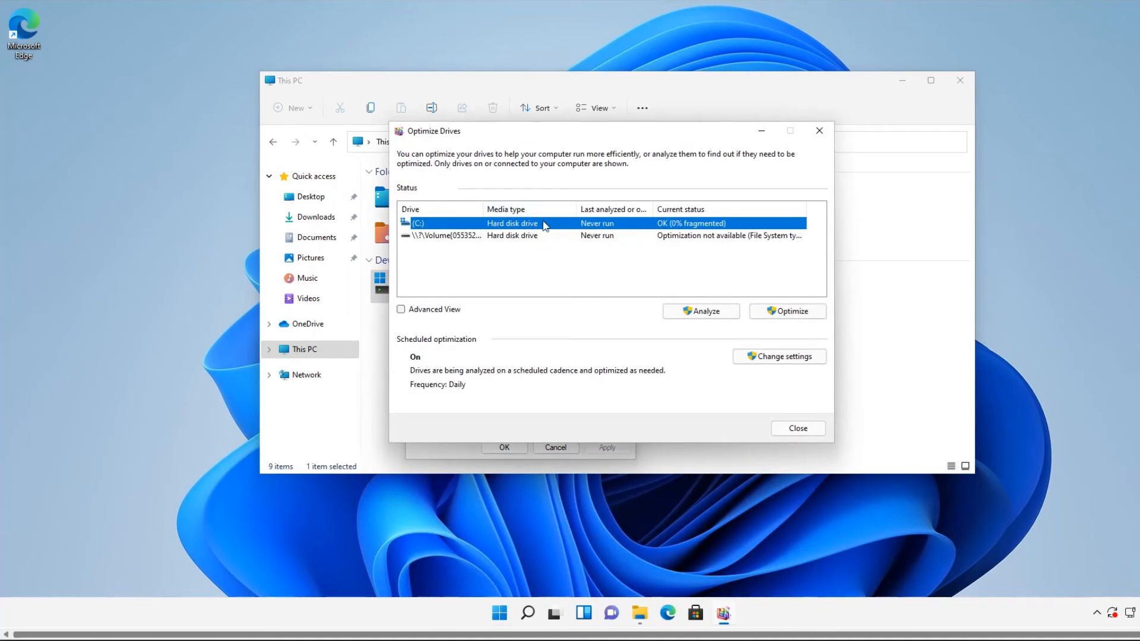
mouse_move(520, 230)
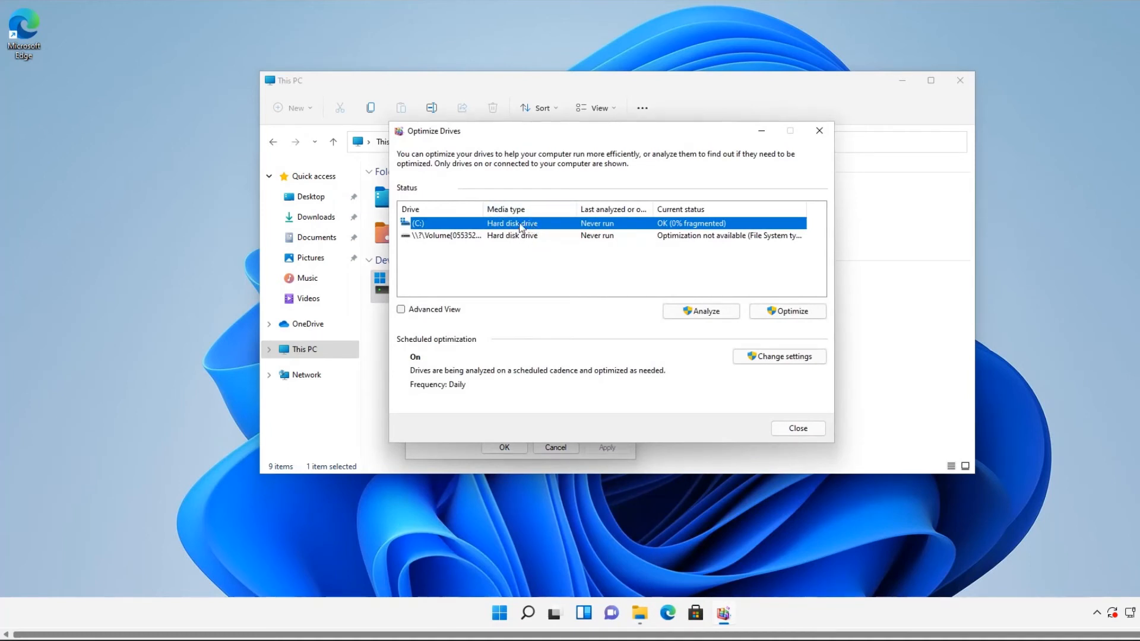
mouse_move(531, 243)
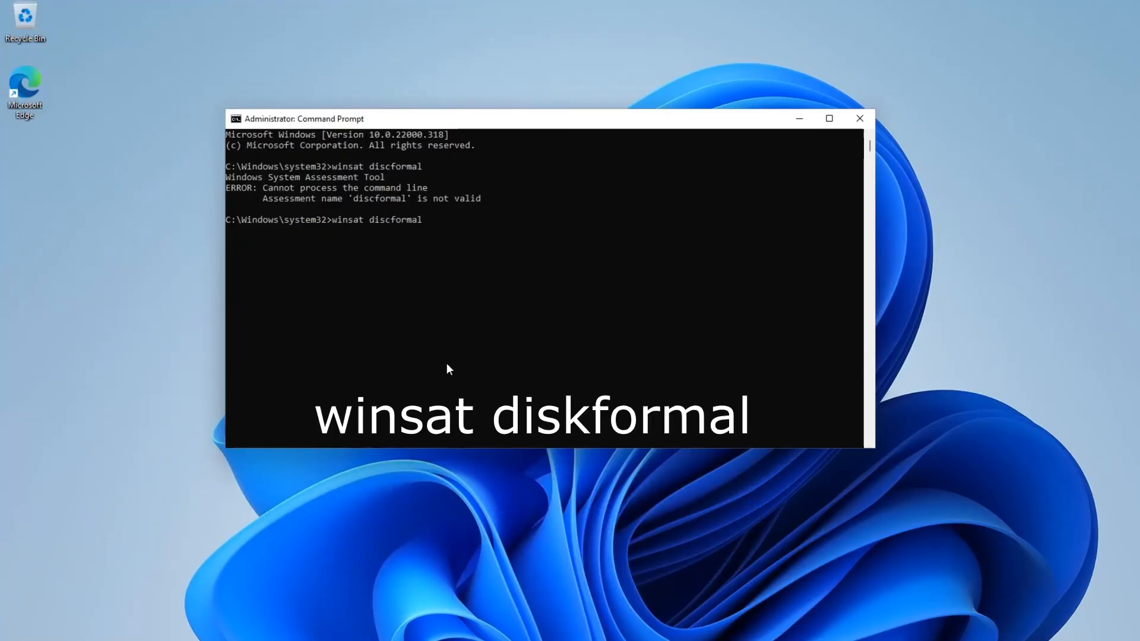
- Run winsat diskformal to get 3660 MB/s sequential and 636 MB/s random reads, then close
text(diskformal)
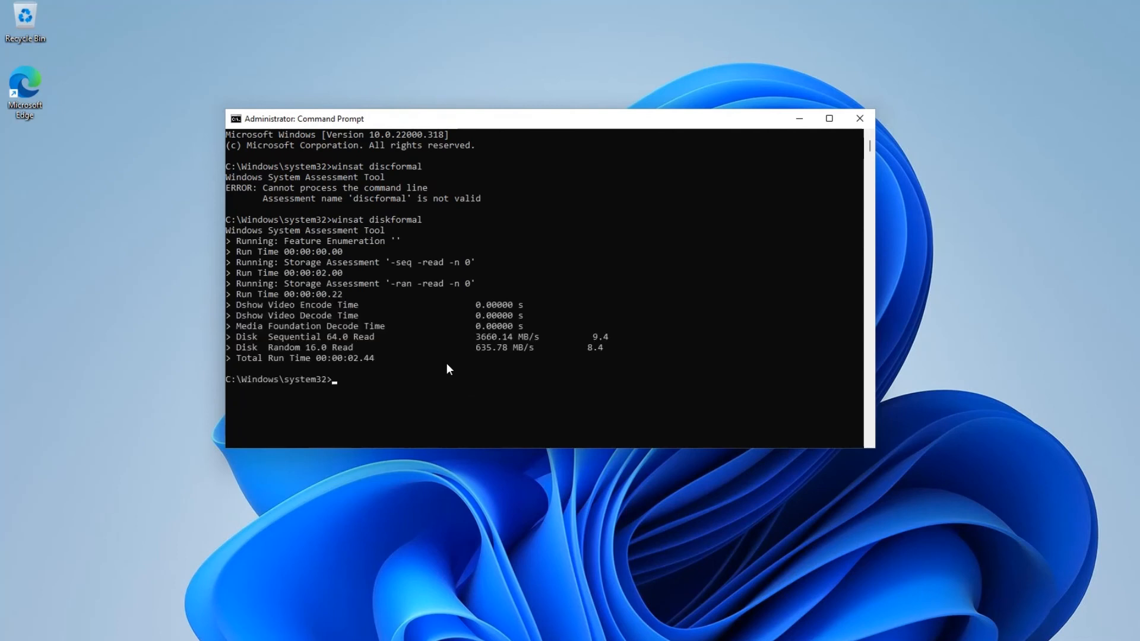
mouse_move(859, 119)
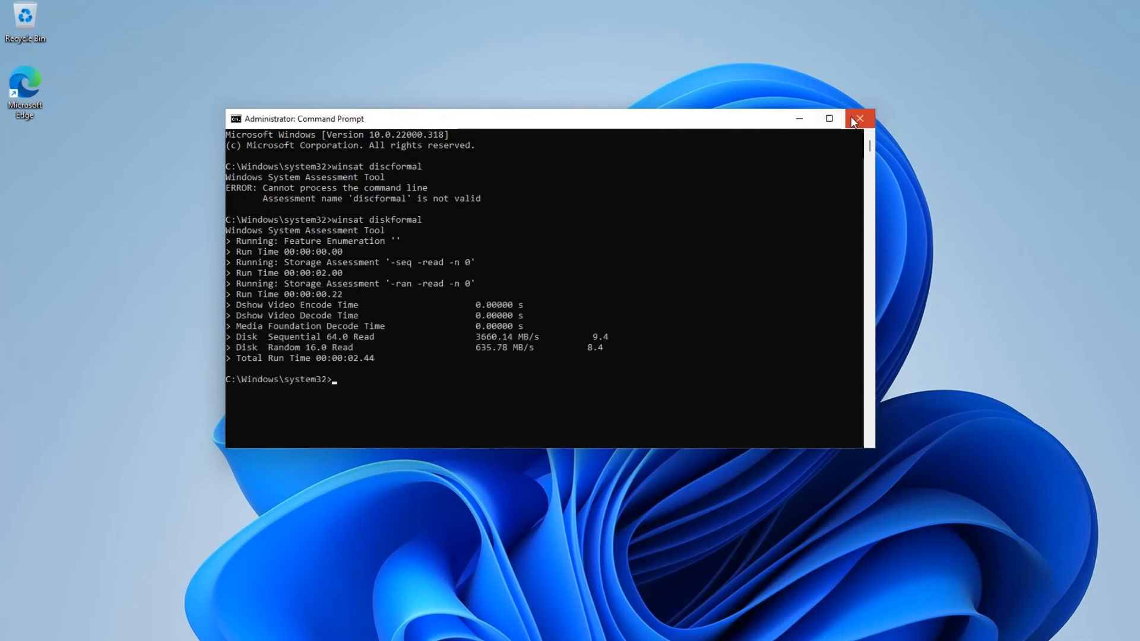
click(859, 119)
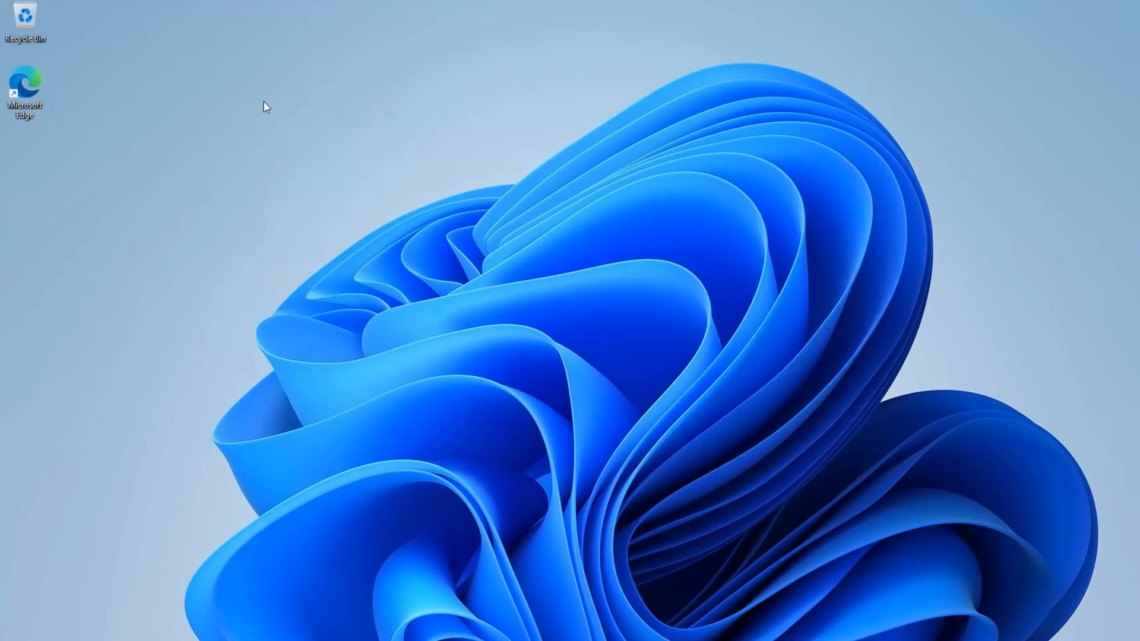